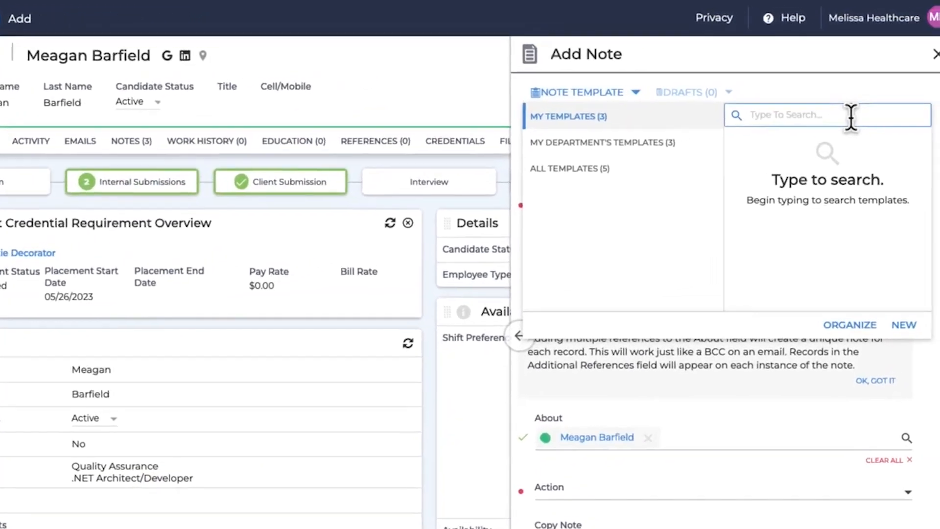
# Step: Apply the 2023 availability follow-up template and append 'Will contact again for interview'
pyautogui.write('2023')
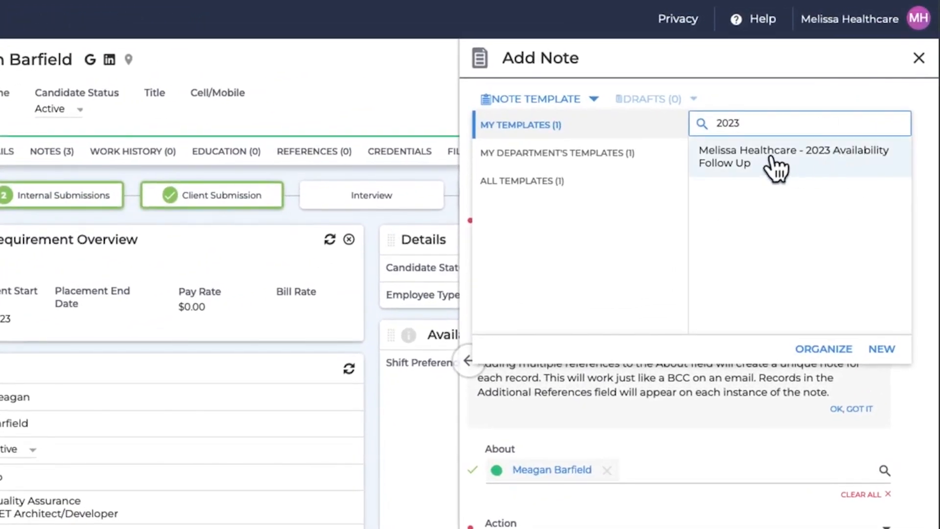
pyautogui.click(792, 157)
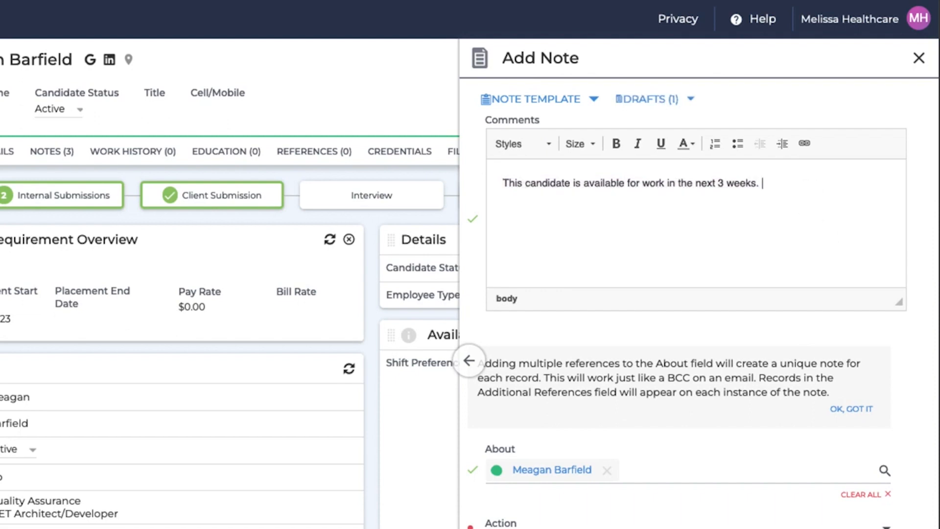
pyautogui.write('Will contact again')
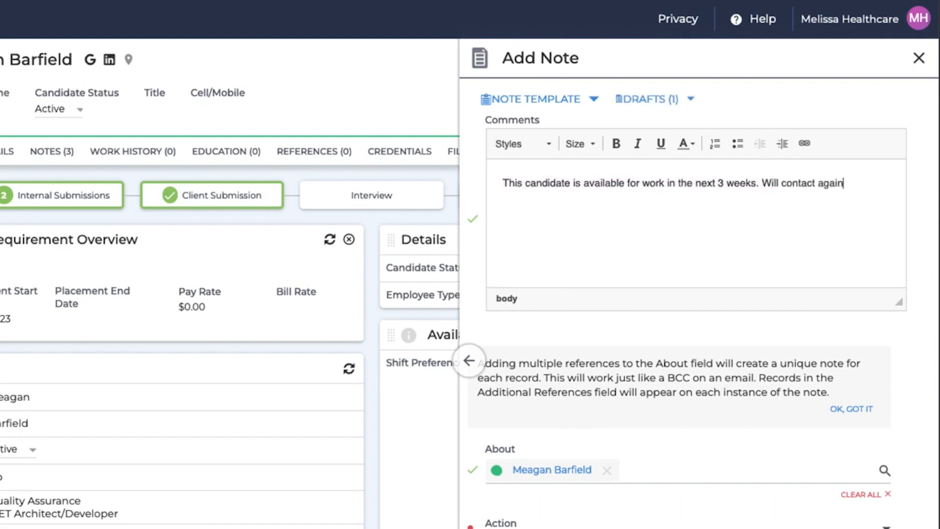
pyautogui.write('for interview')
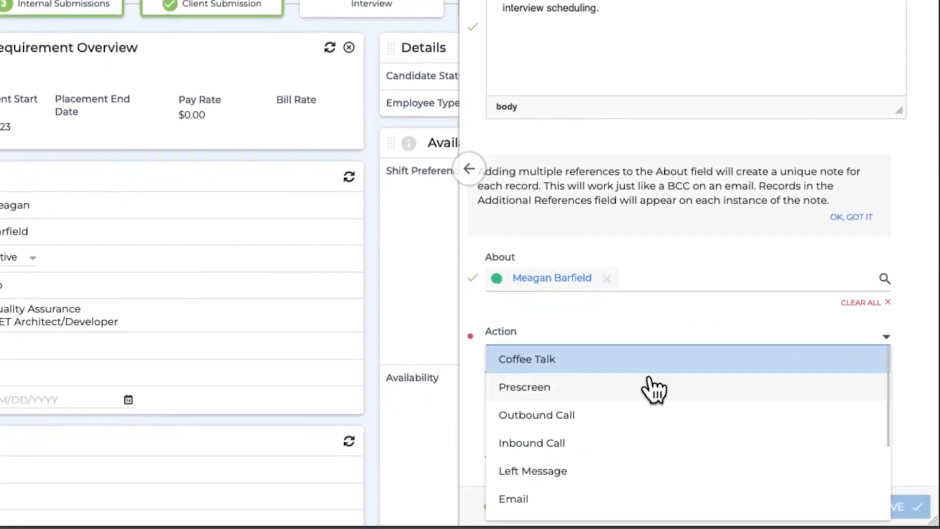
# Step: Set the note's action to Prescreen and save it
pyautogui.click(524, 387)
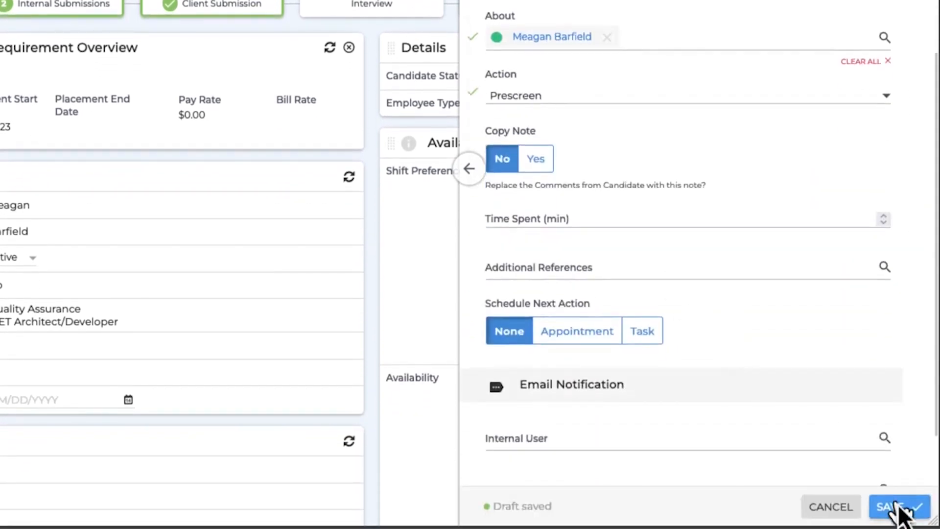
pyautogui.click(901, 507)
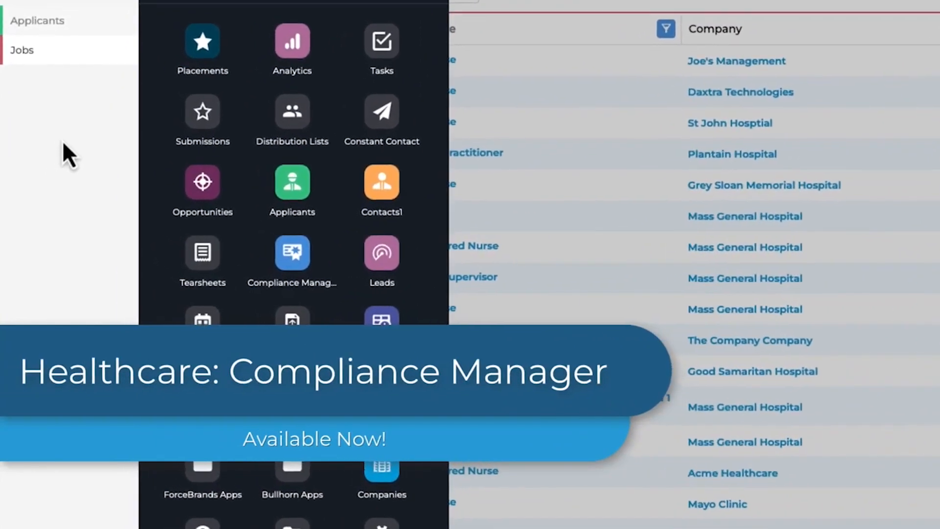
pyautogui.moveTo(292, 250)
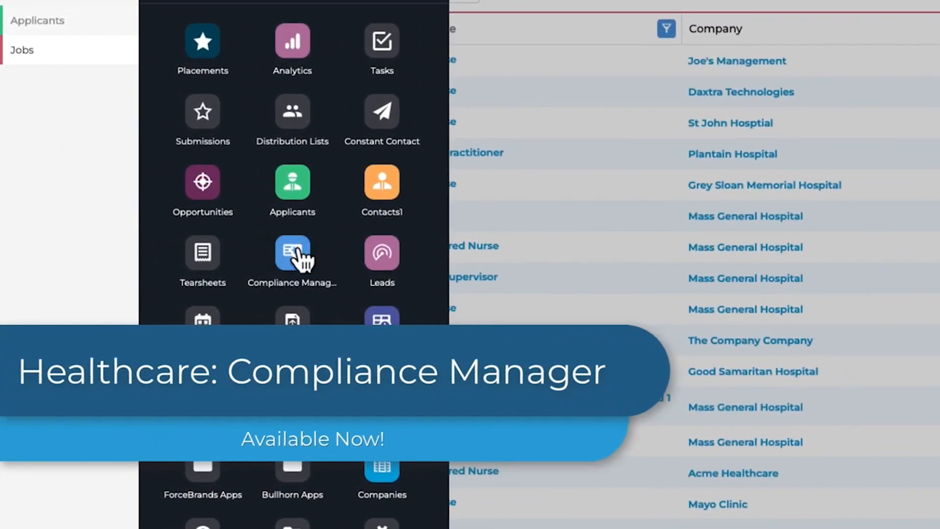
# Step: Review placement 580's requirement details in Compliance Manager, then bring up the column layout
pyautogui.click(292, 252)
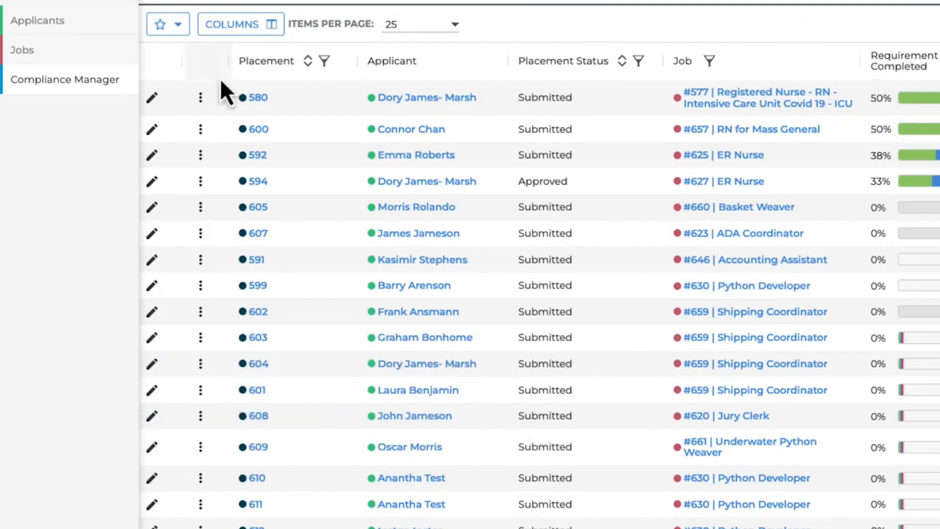
pyautogui.click(256, 97)
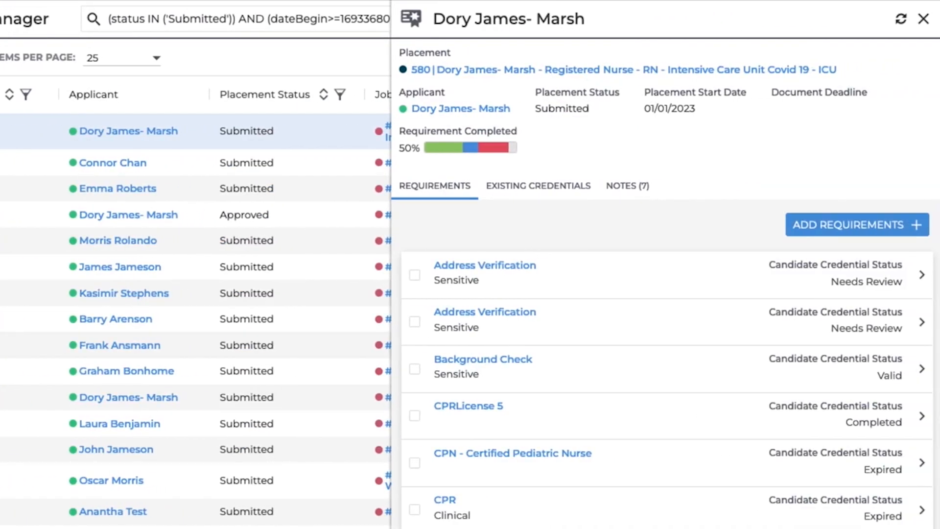
pyautogui.click(923, 19)
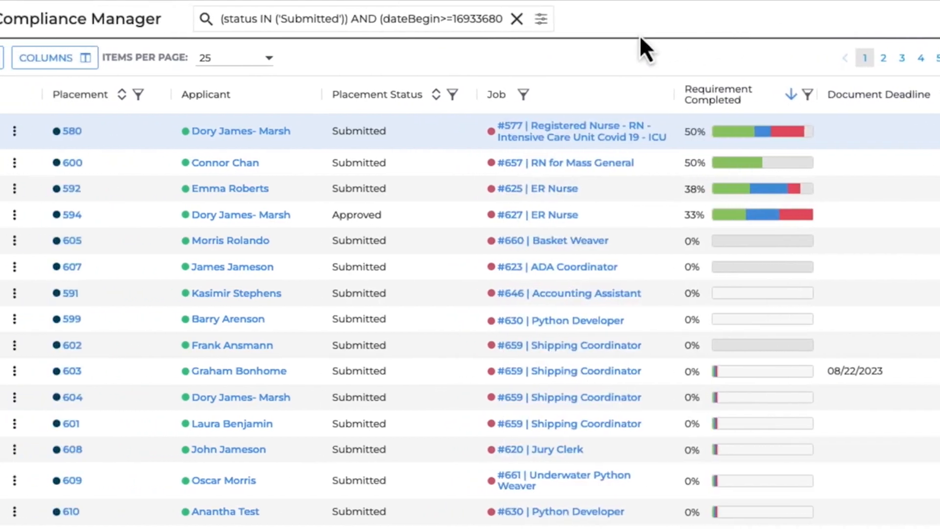
pyautogui.click(15, 130)
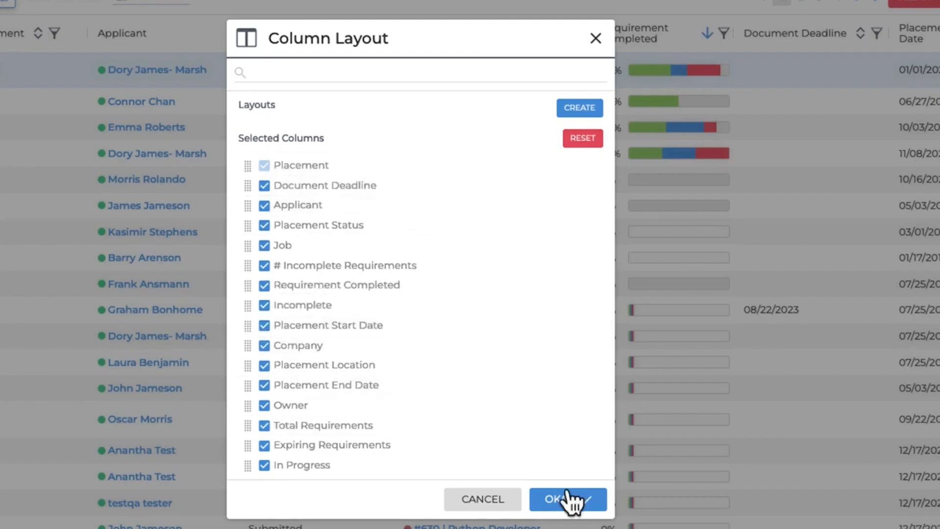
# Step: Confirm the column order with Document Deadline right after Placement
pyautogui.click(567, 498)
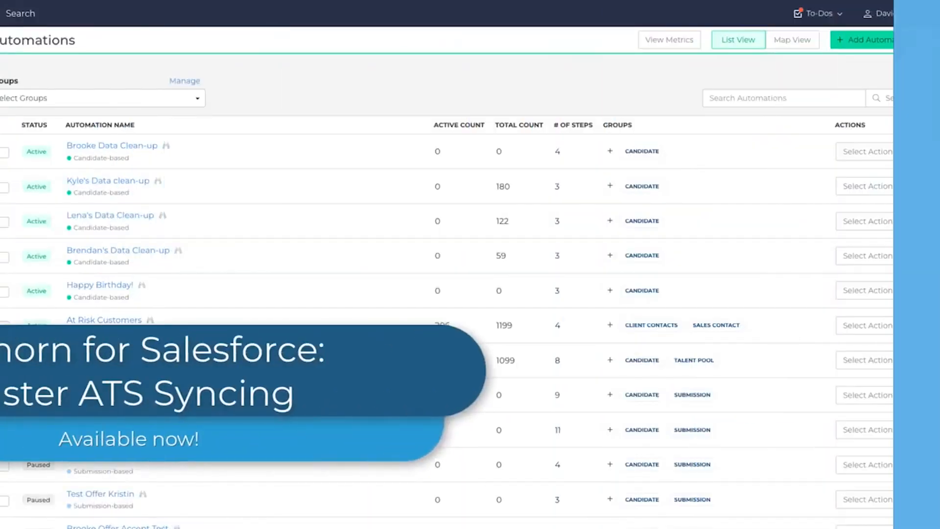
# Step: Begin a new standard automation and name it 'Engage new candid…'
pyautogui.click(869, 39)
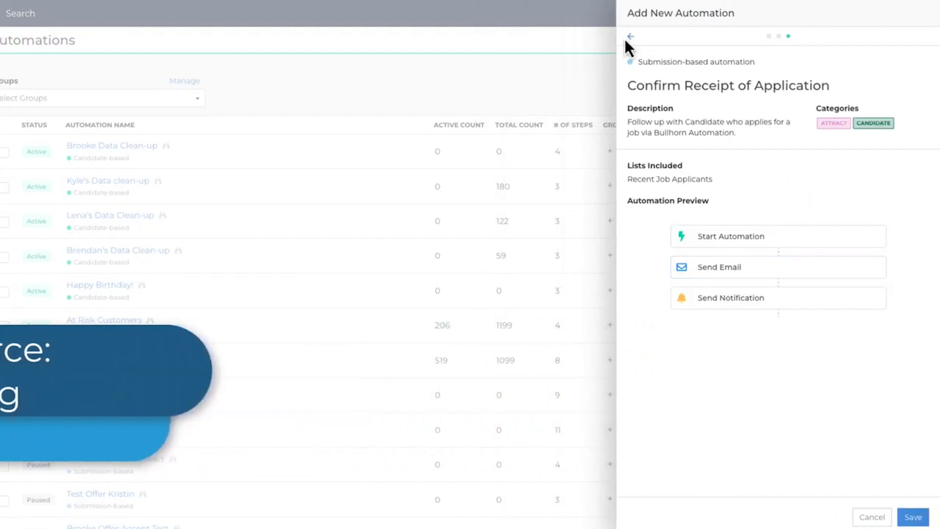
pyautogui.click(629, 37)
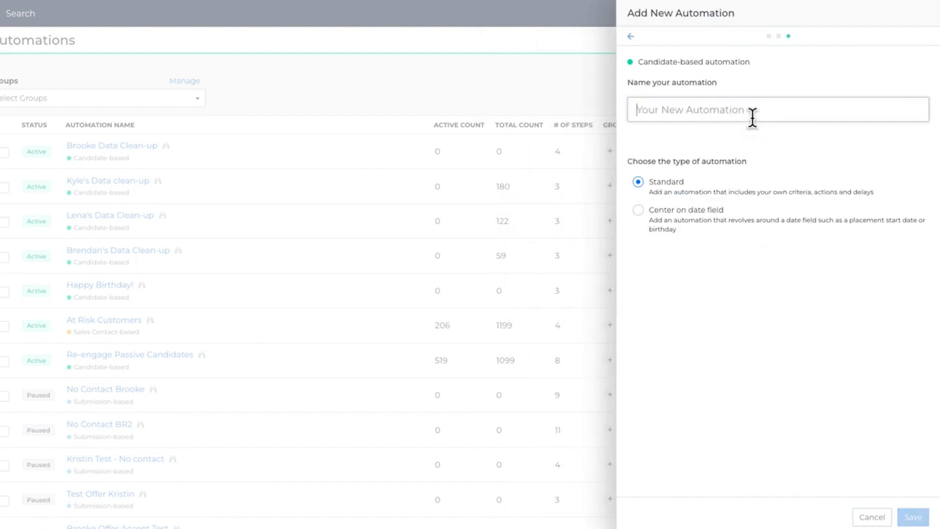
pyautogui.write('Engage new candid')
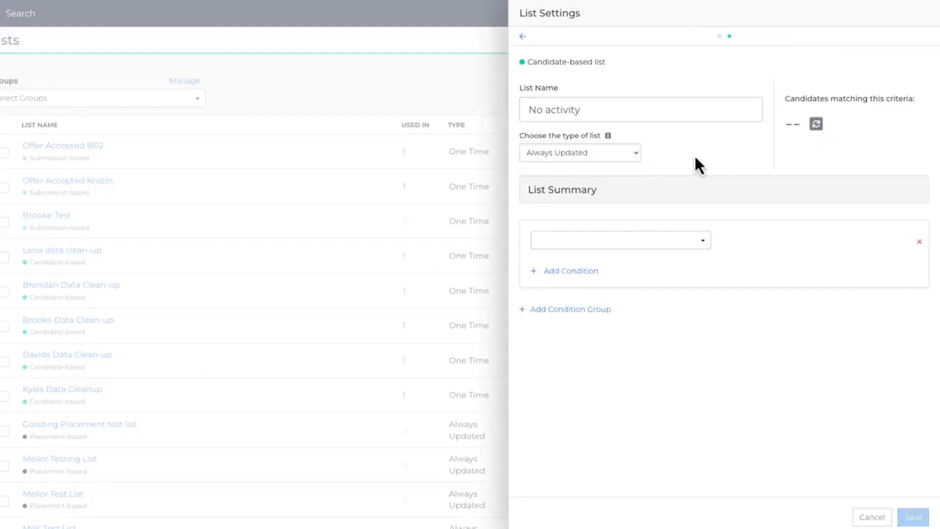
# Step: Add a Does Not Have Activity condition to the No activity list
pyautogui.click(619, 240)
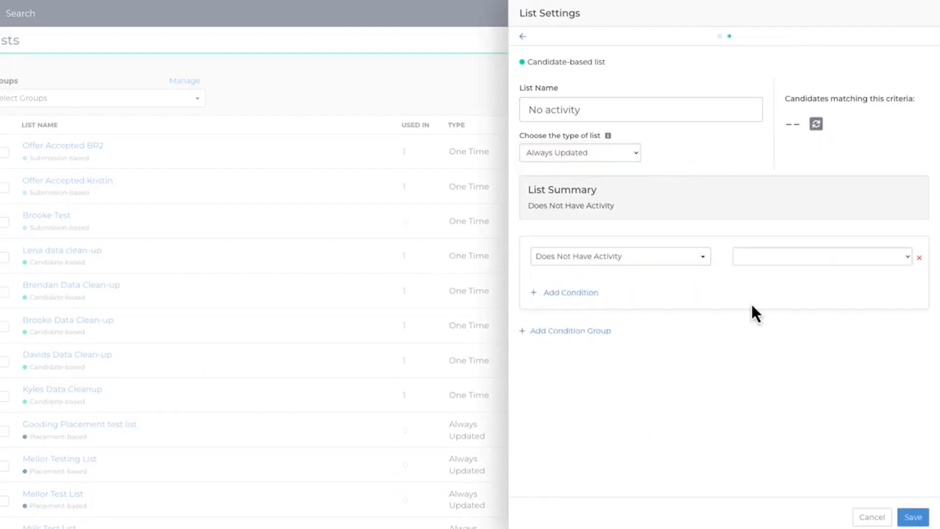